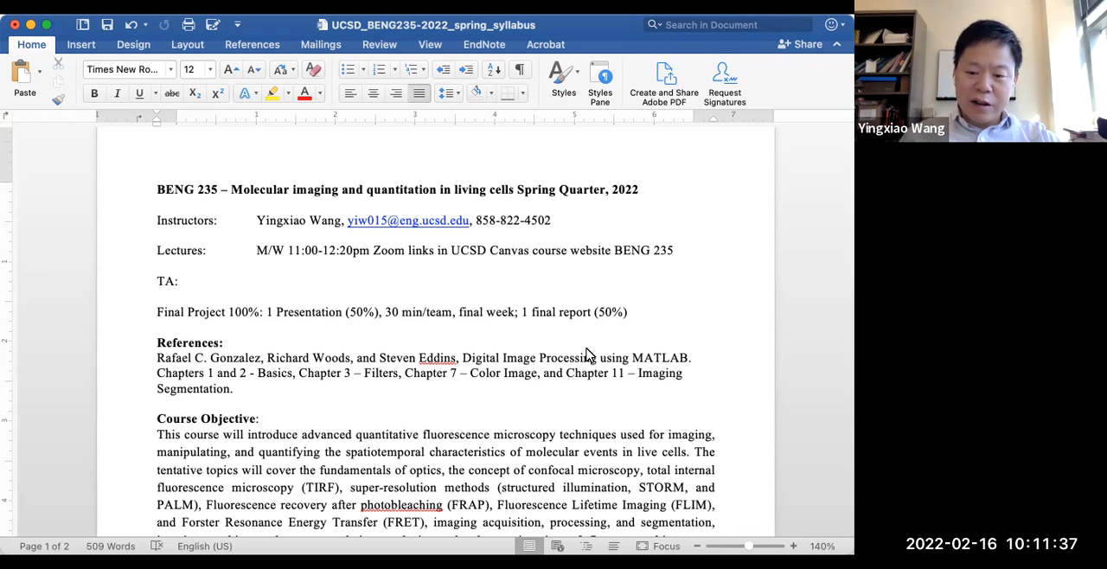
{"action": "scroll", "scroll_direction": "down", "scroll_amount": 3}
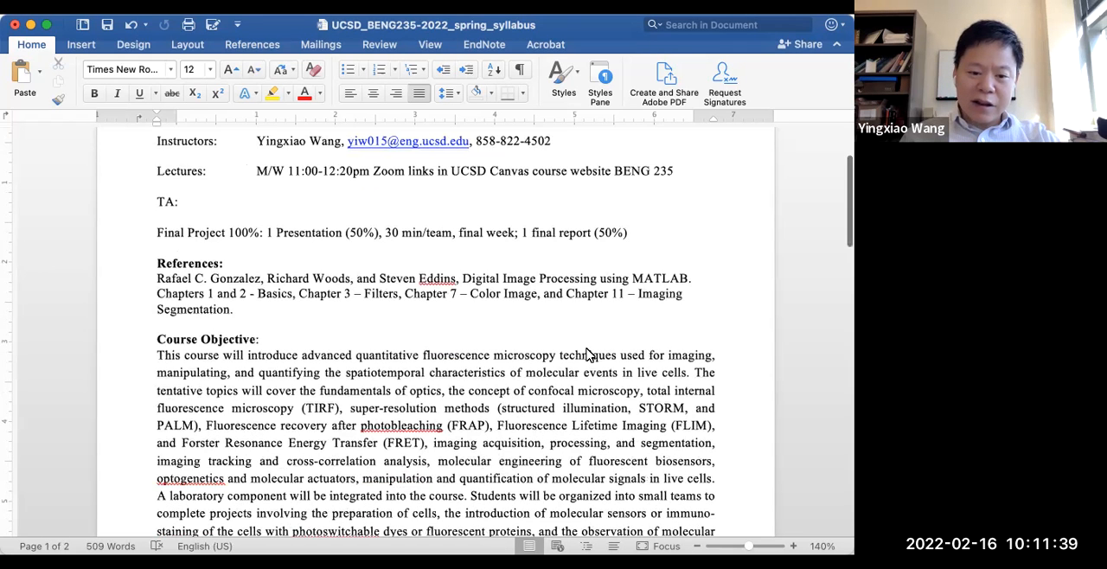
{"action": "scroll", "scroll_direction": "down", "scroll_amount": 3}
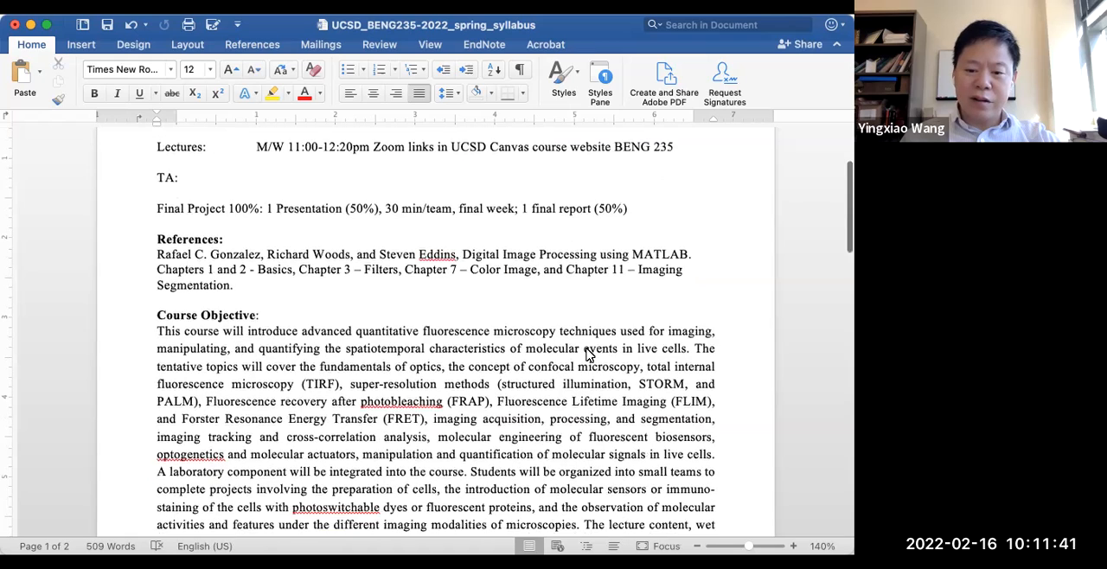
{"action": "scroll", "scroll_direction": "down", "scroll_amount": 3}
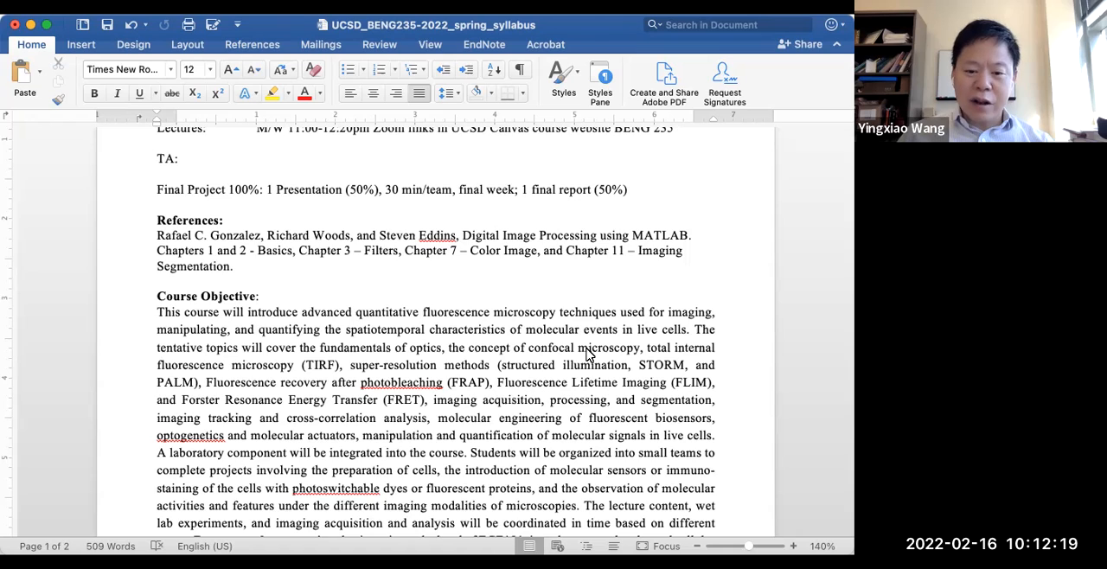
{"action": "scroll", "scroll_direction": "down", "scroll_amount": 3}
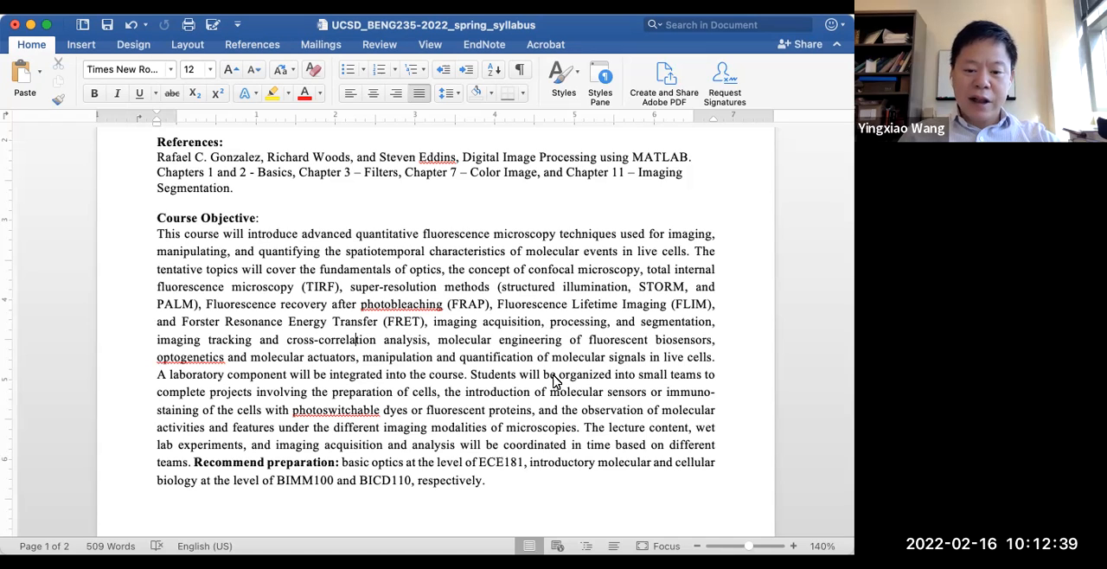
{"action": "scroll", "scroll_direction": "down", "scroll_amount": 3}
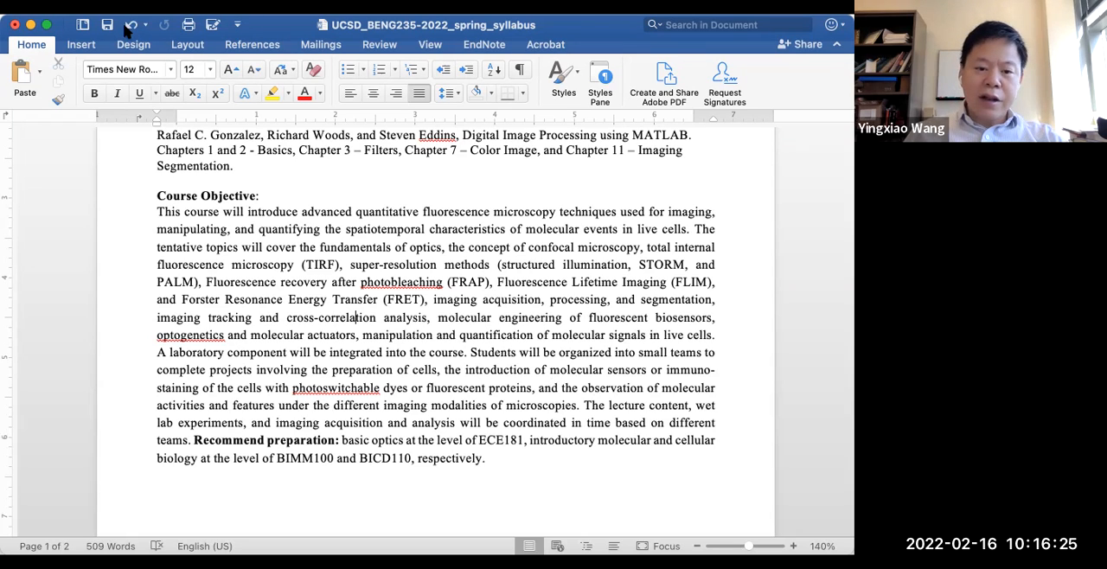
{"action": "mouse_move", "coordinate": [392, 229]}
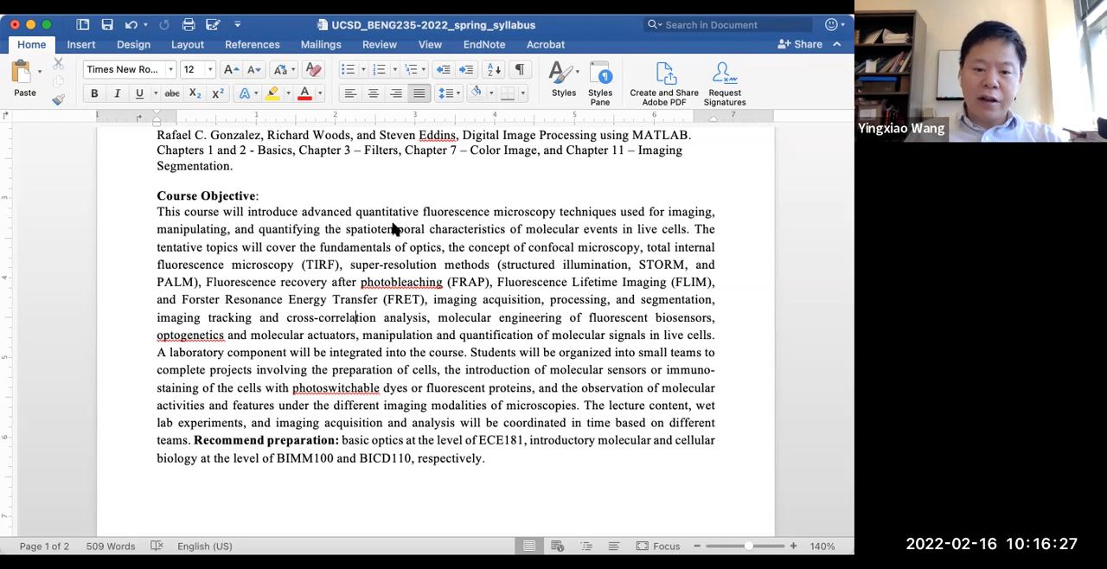
{"action": "mouse_move", "coordinate": [238, 78]}
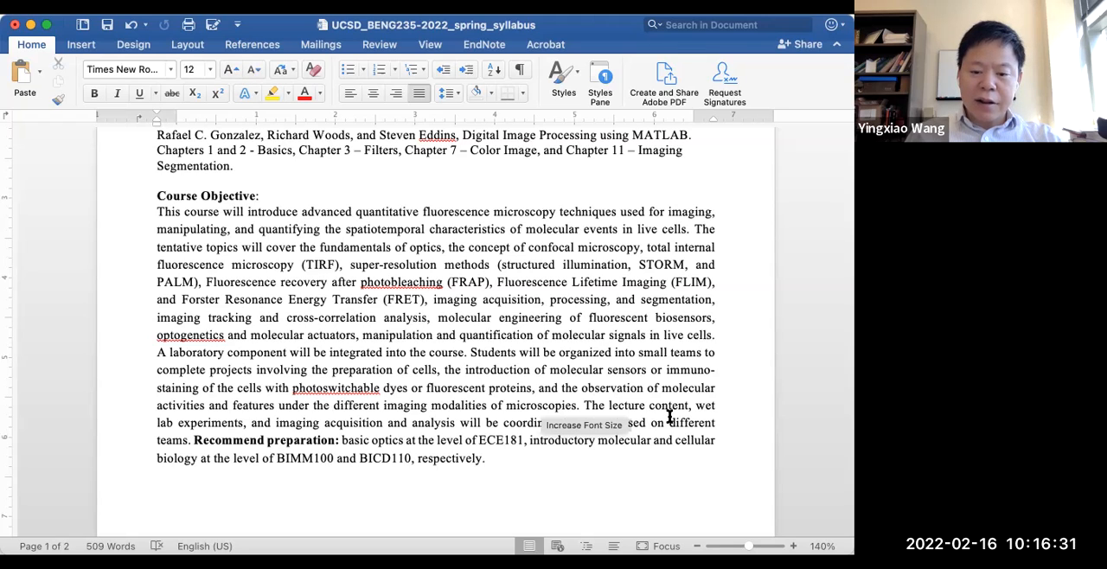
{"action": "mouse_move", "coordinate": [631, 388]}
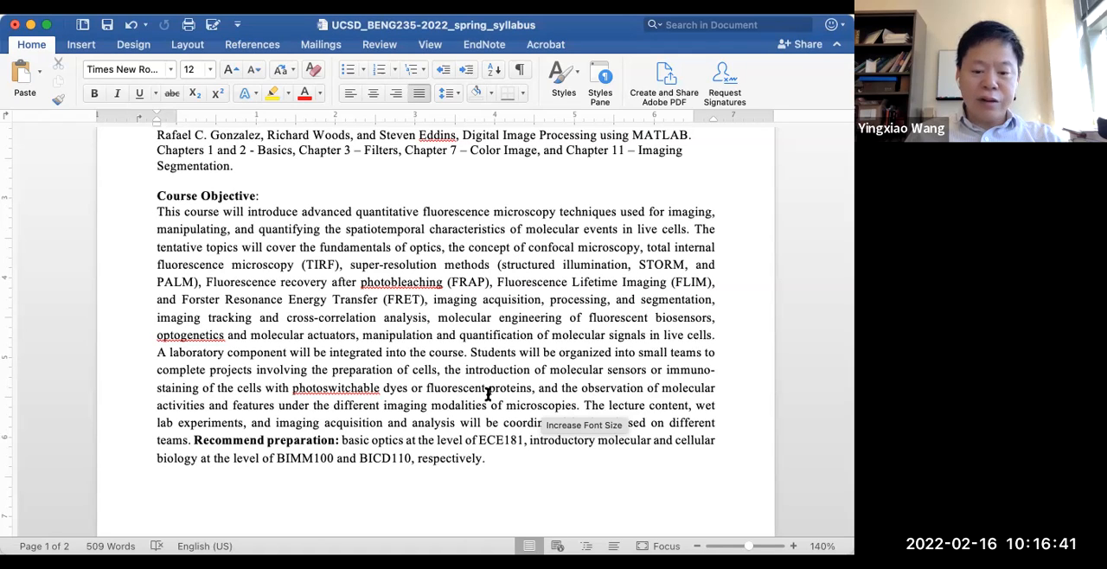
{"action": "mouse_move", "coordinate": [551, 441]}
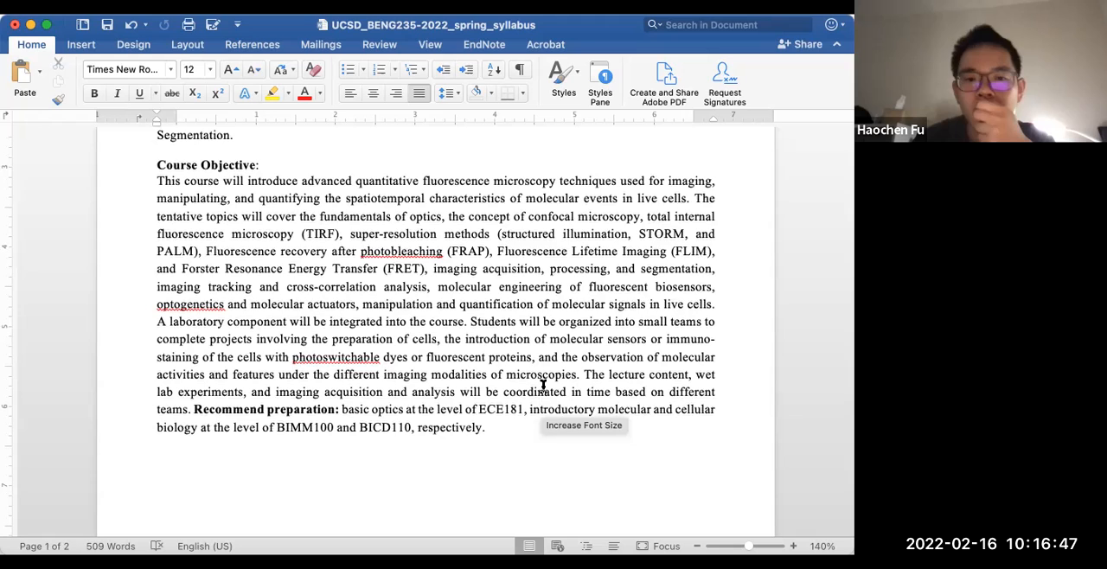
{"action": "scroll", "scroll_direction": "up", "scroll_amount": 3}
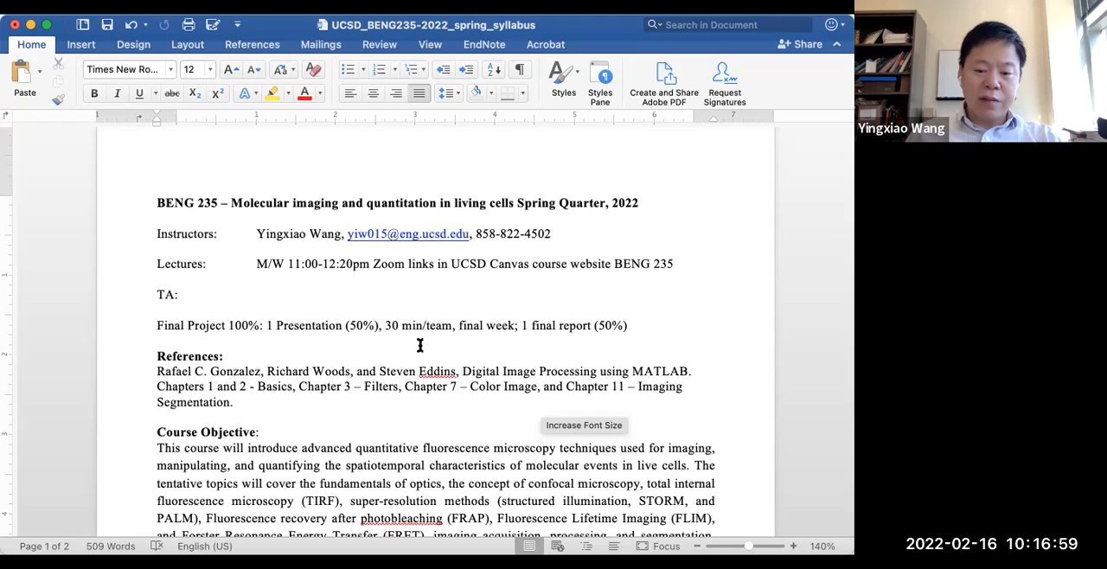
{"action": "mouse_move", "coordinate": [544, 392]}
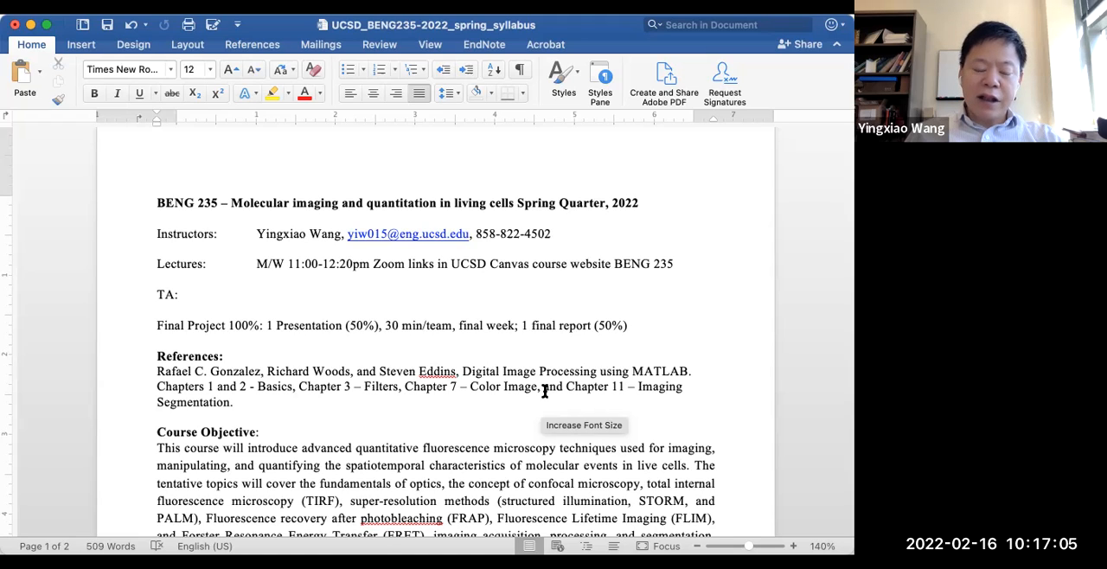
{"action": "scroll", "scroll_direction": "up", "scroll_amount": 3}
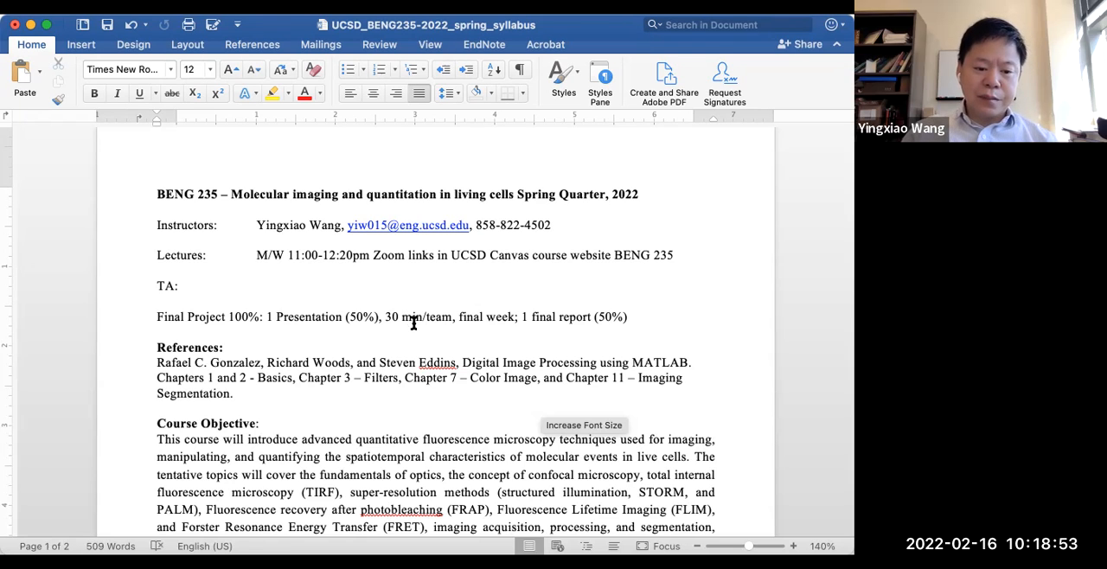
{"action": "scroll", "scroll_direction": "down", "scroll_amount": 3}
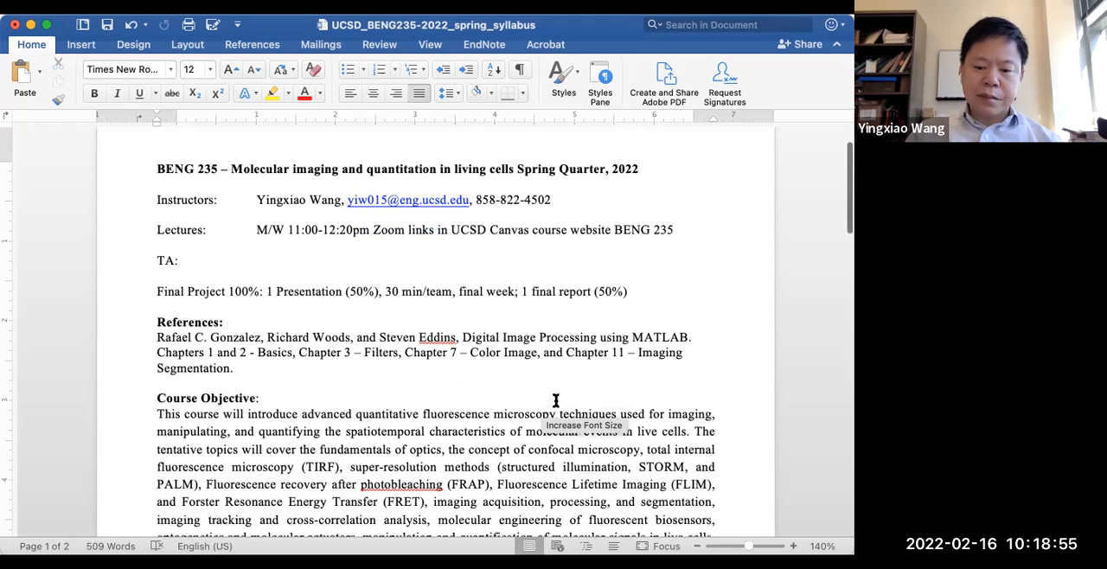
{"action": "scroll", "scroll_direction": "down", "scroll_amount": 3}
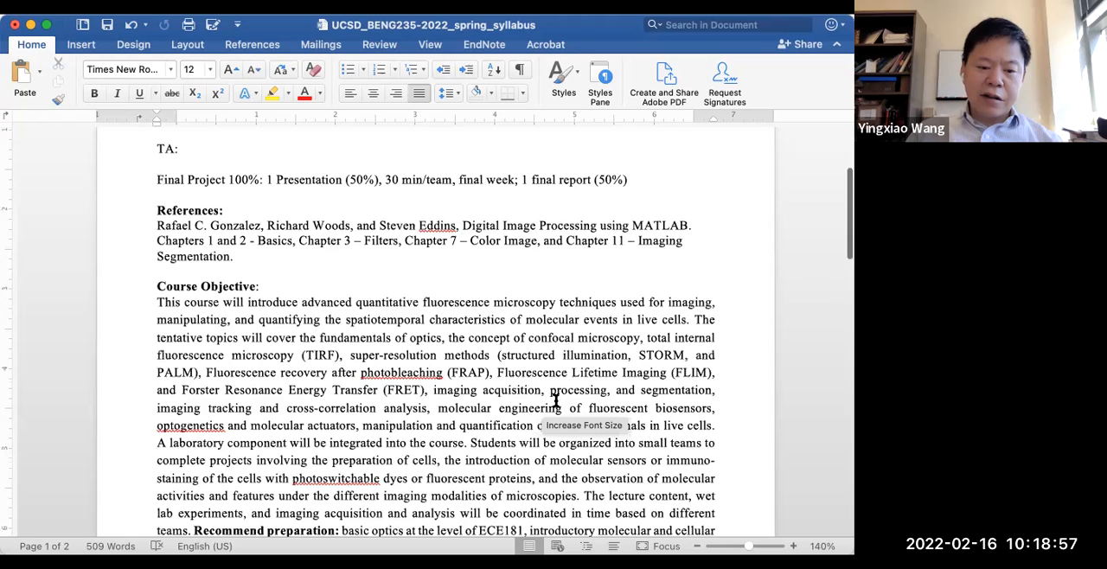
{"action": "scroll", "scroll_direction": "down", "scroll_amount": 3}
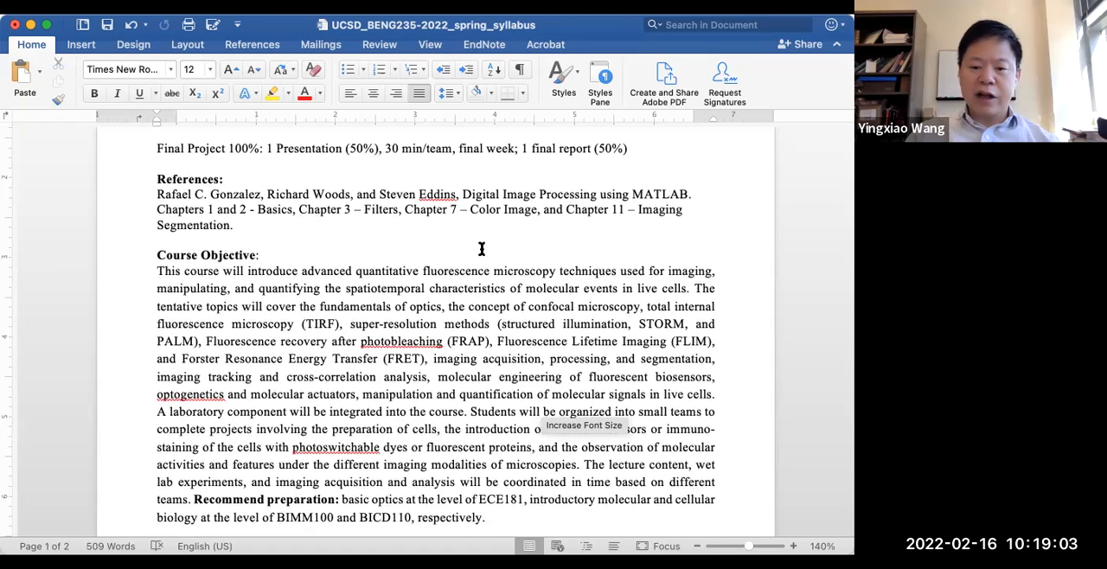
{"action": "scroll", "scroll_direction": "down", "scroll_amount": 3}
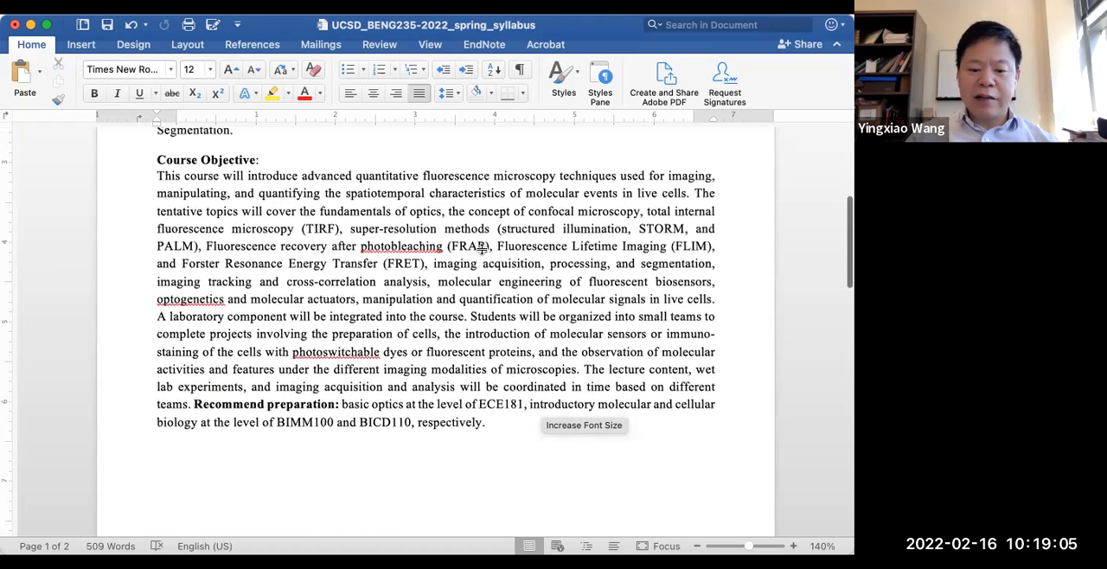
{"action": "scroll", "scroll_direction": "down", "scroll_amount": 3}
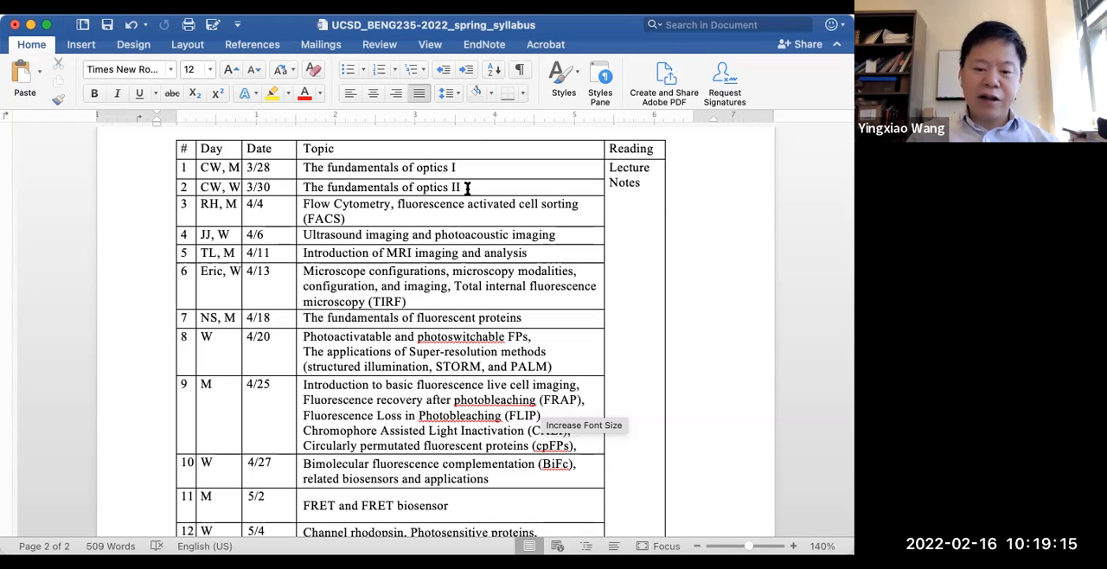
{"action": "mouse_move", "coordinate": [437, 225]}
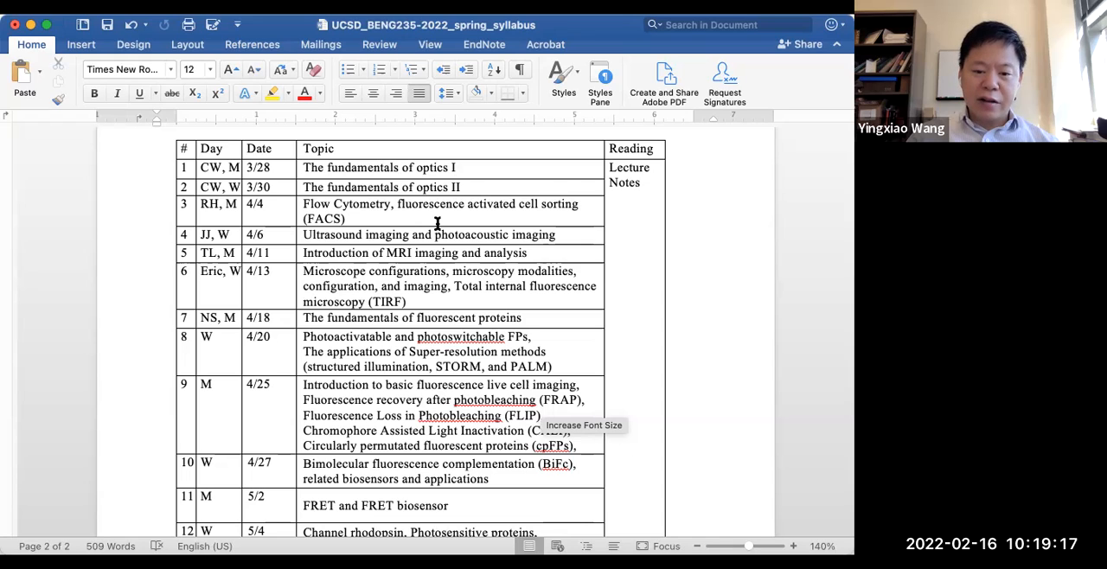
{"action": "mouse_move", "coordinate": [444, 264]}
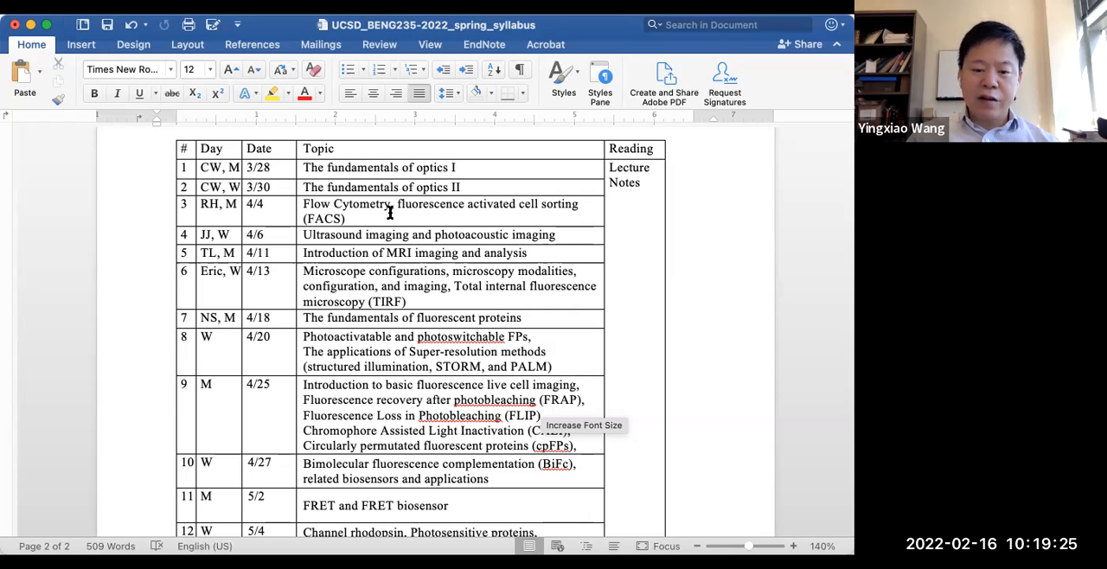
{"action": "mouse_move", "coordinate": [465, 215]}
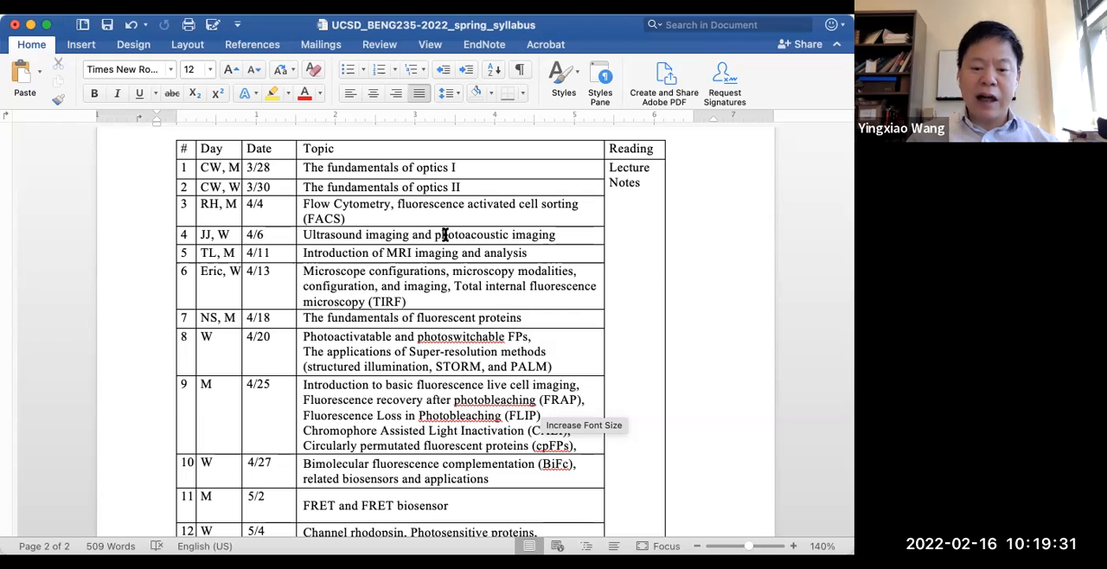
{"action": "mouse_move", "coordinate": [432, 252]}
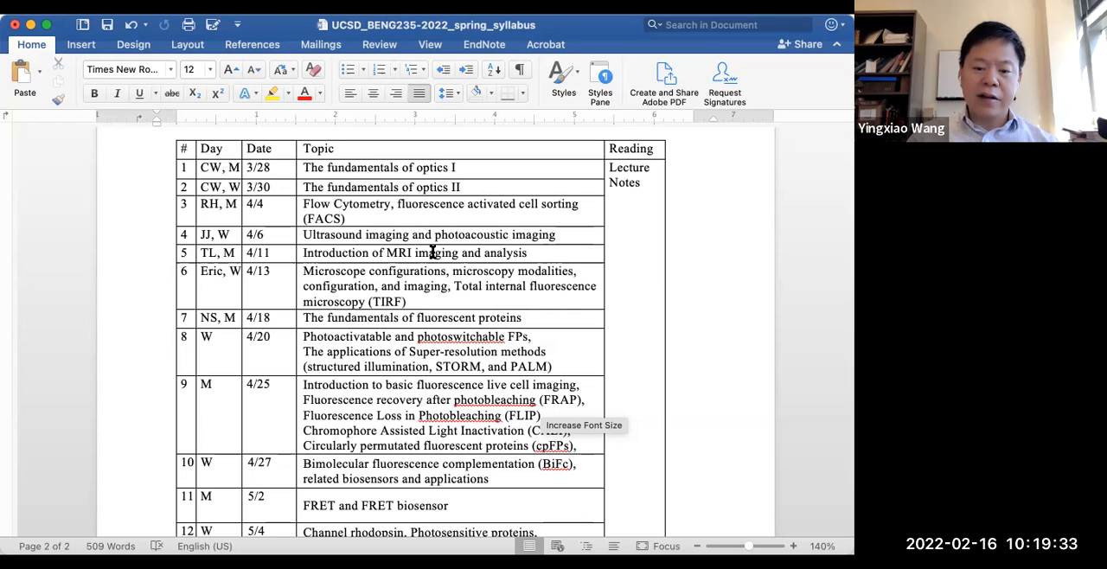
{"action": "scroll", "scroll_direction": "down", "scroll_amount": 3}
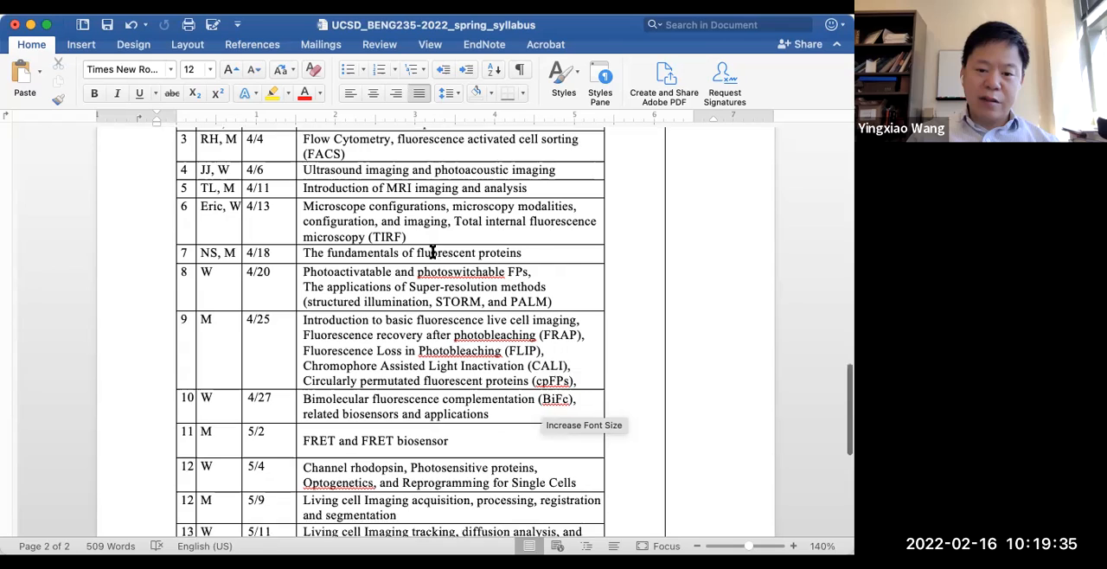
{"action": "scroll", "scroll_direction": "down", "scroll_amount": 3}
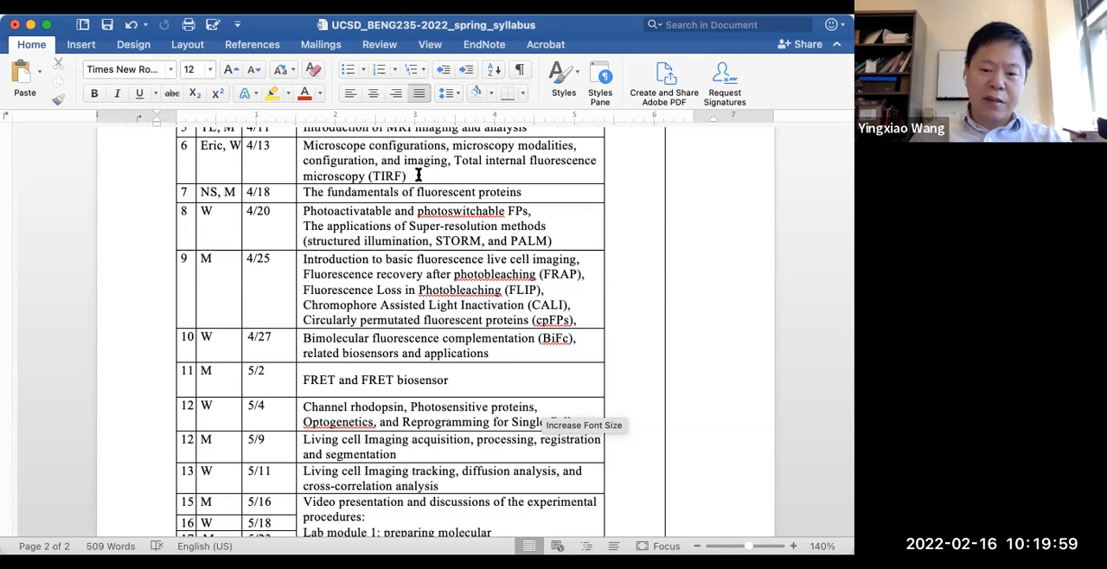
{"action": "scroll", "scroll_direction": "down", "scroll_amount": 3}
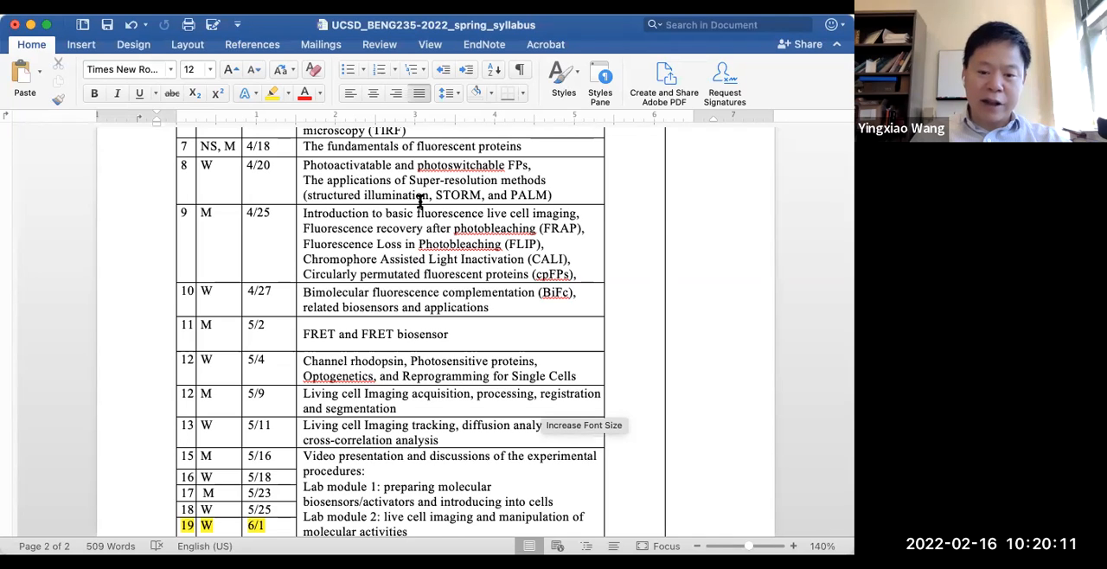
{"action": "mouse_move", "coordinate": [437, 302]}
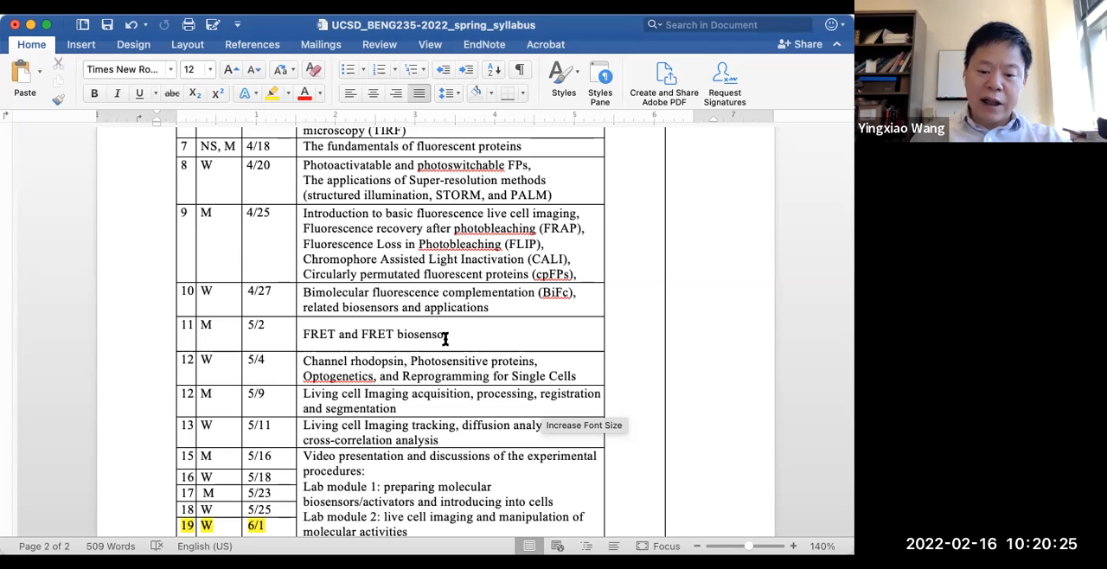
{"action": "scroll", "scroll_direction": "down", "scroll_amount": 3}
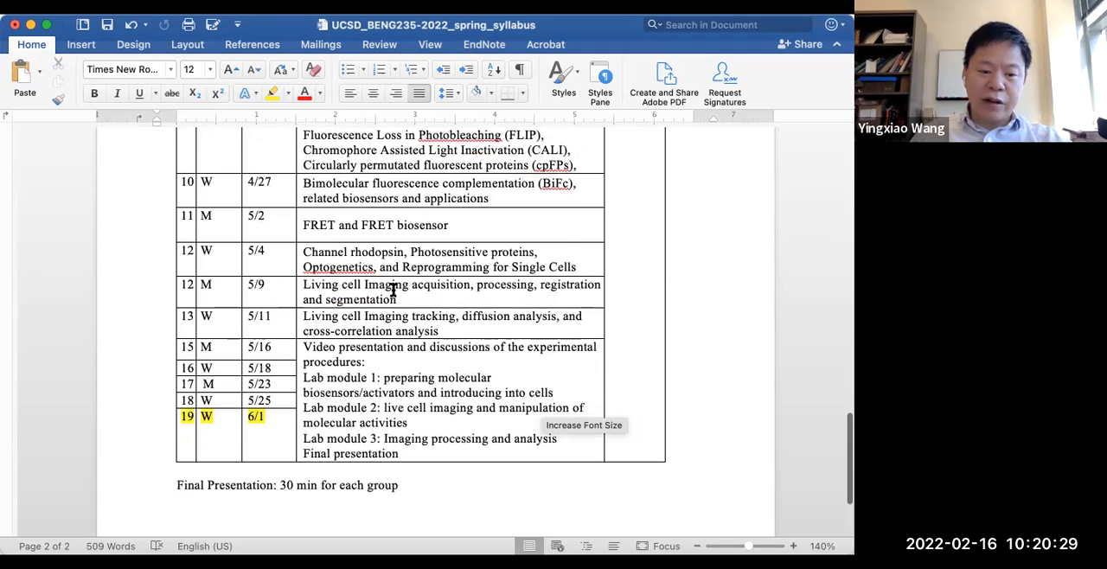
{"action": "mouse_move", "coordinate": [402, 266]}
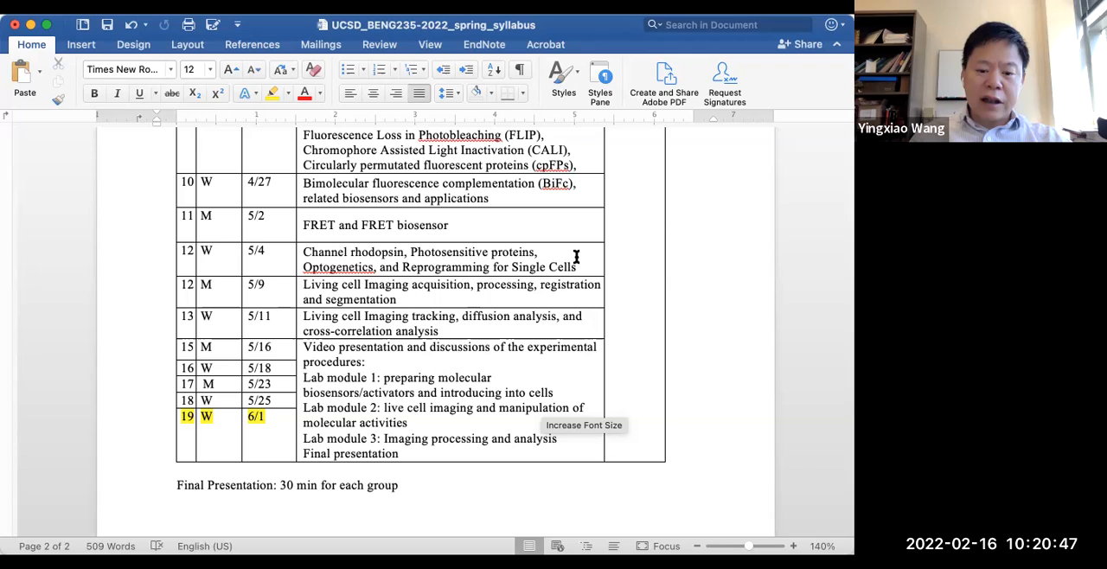
{"action": "mouse_move", "coordinate": [413, 295]}
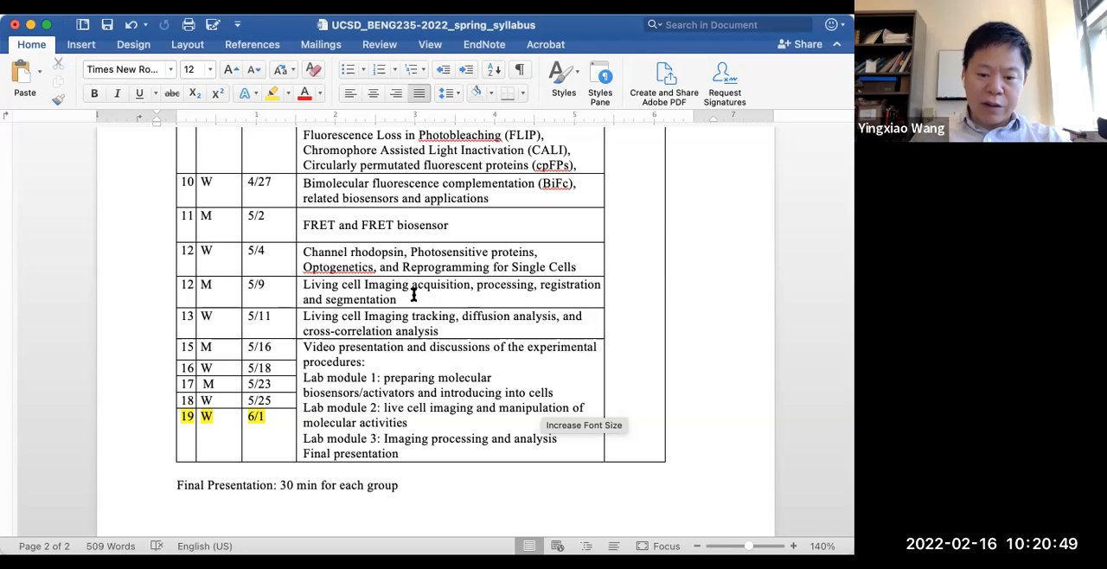
{"action": "mouse_move", "coordinate": [455, 331]}
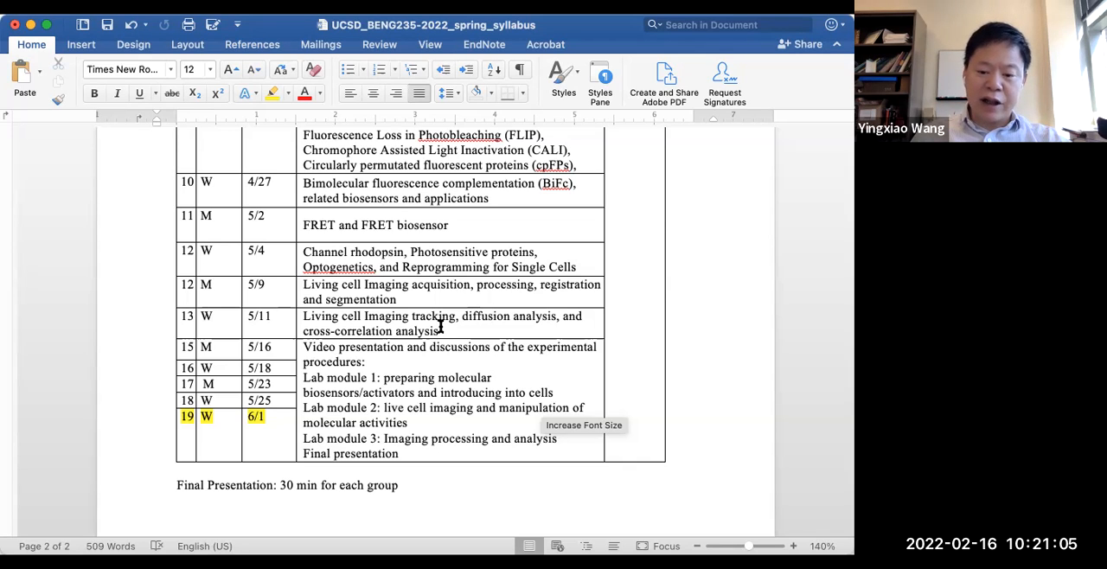
{"action": "mouse_move", "coordinate": [489, 336]}
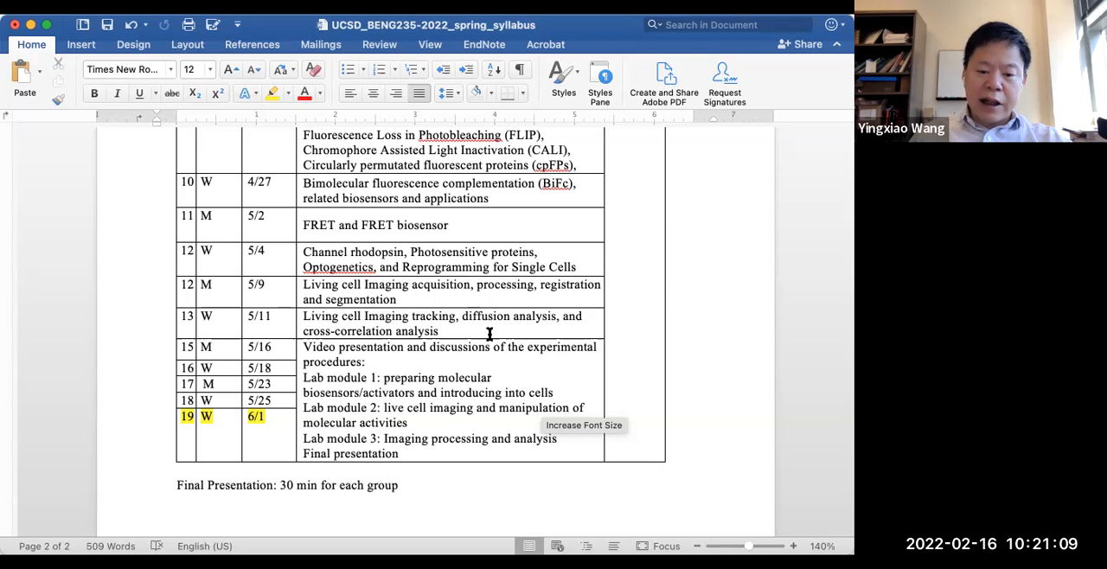
{"action": "scroll", "scroll_direction": "down", "scroll_amount": 3}
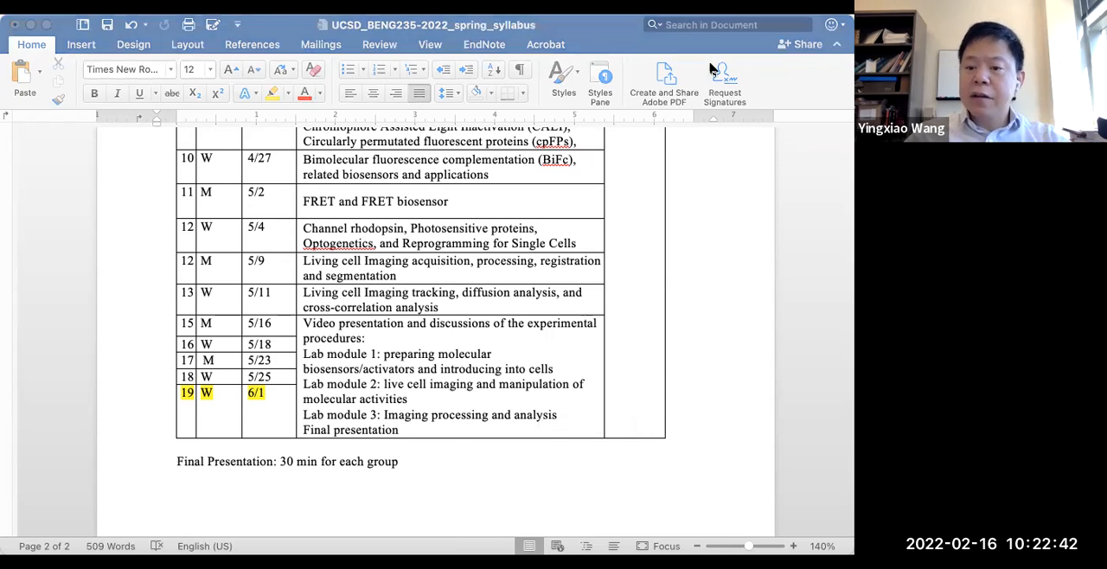
{"action": "mouse_move", "coordinate": [465, 281]}
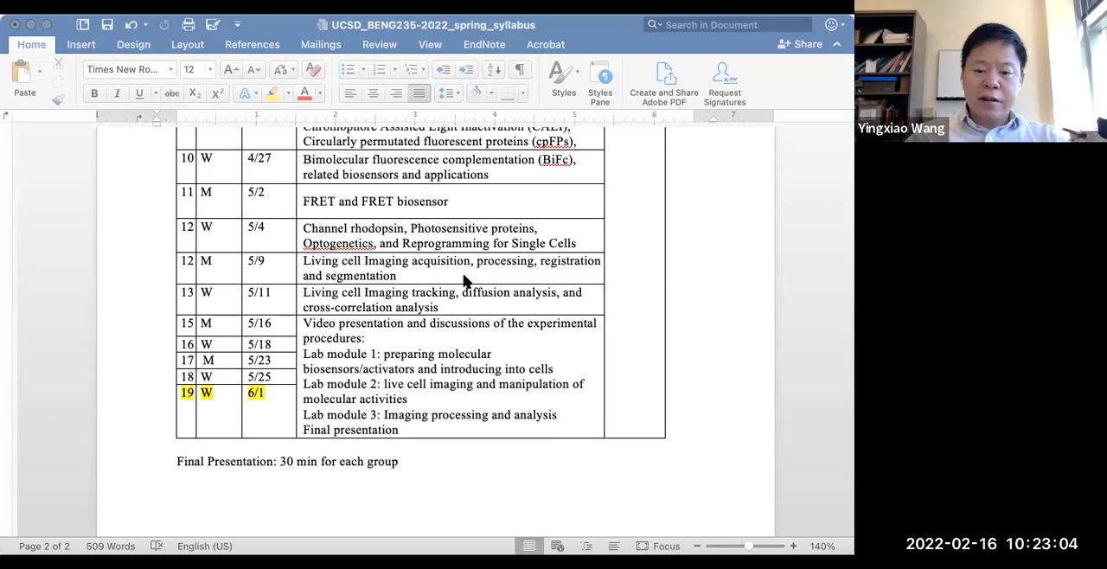
{"action": "mouse_move", "coordinate": [496, 207]}
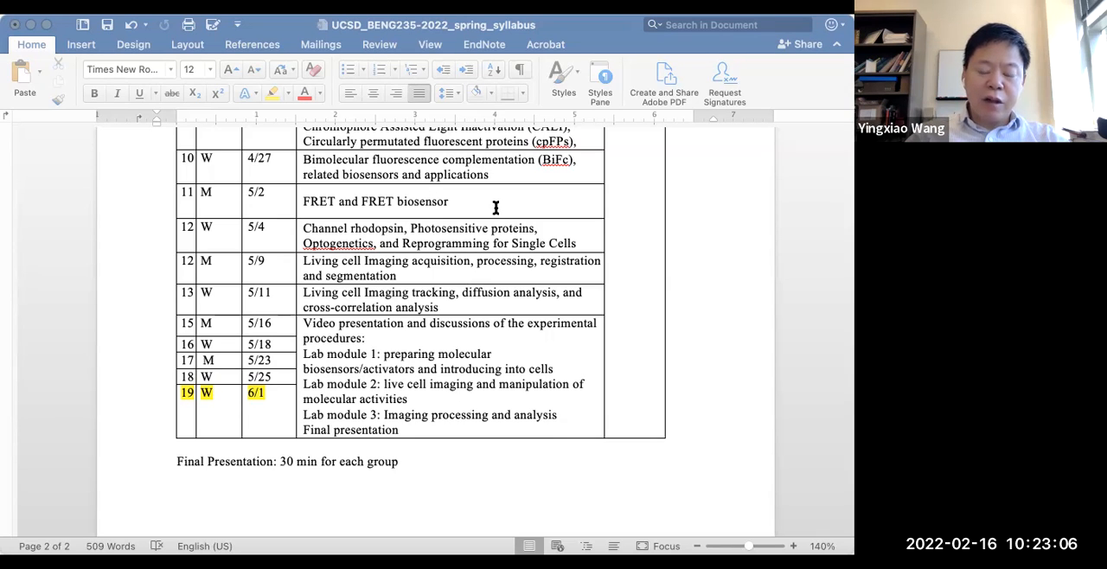
{"action": "mouse_move", "coordinate": [497, 214]}
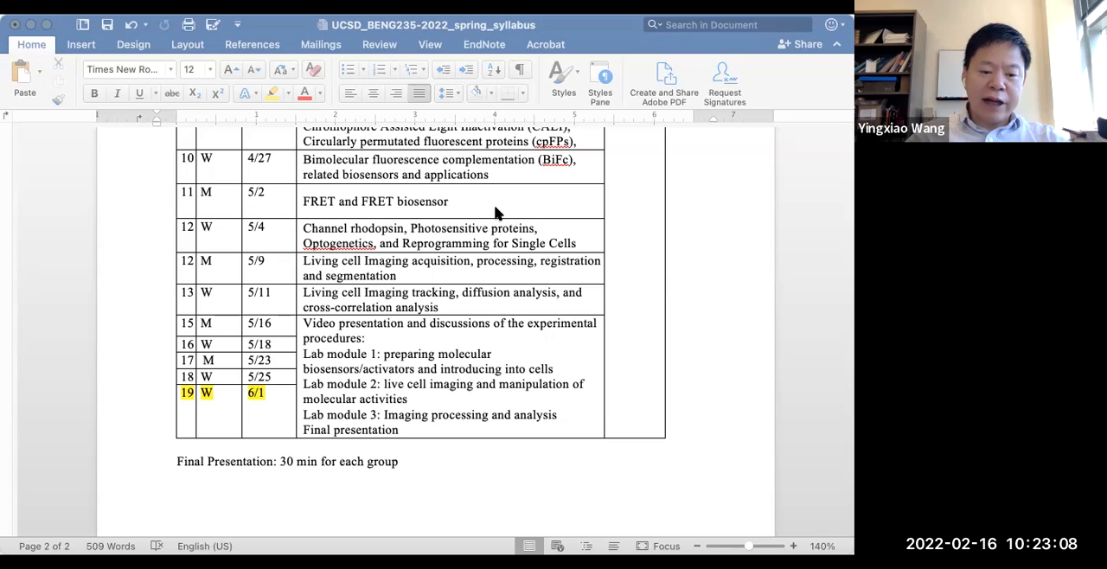
{"action": "mouse_move", "coordinate": [490, 203]}
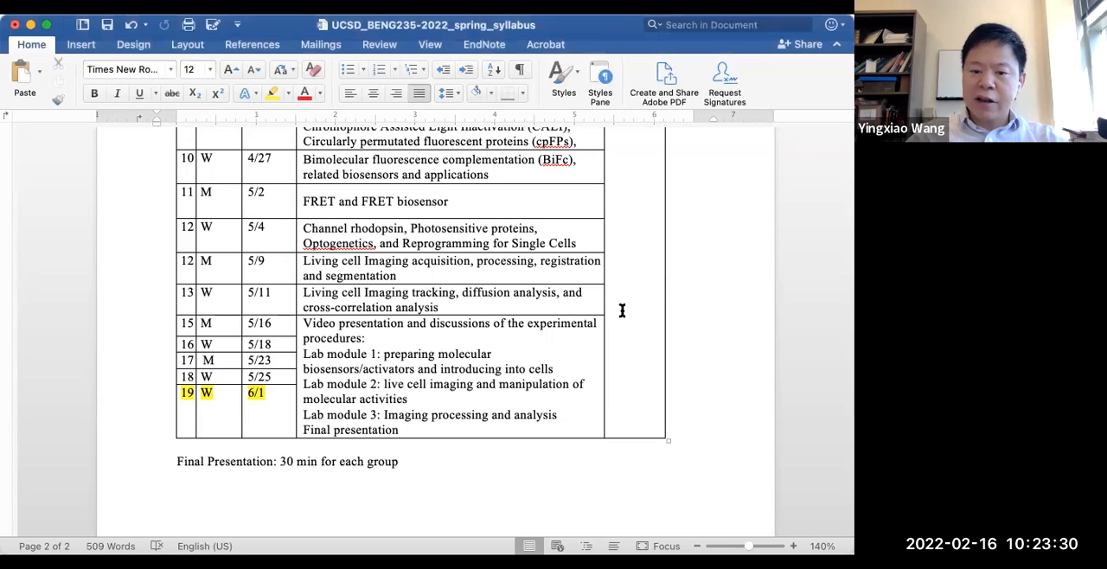
{"action": "scroll", "scroll_direction": "up", "scroll_amount": 3}
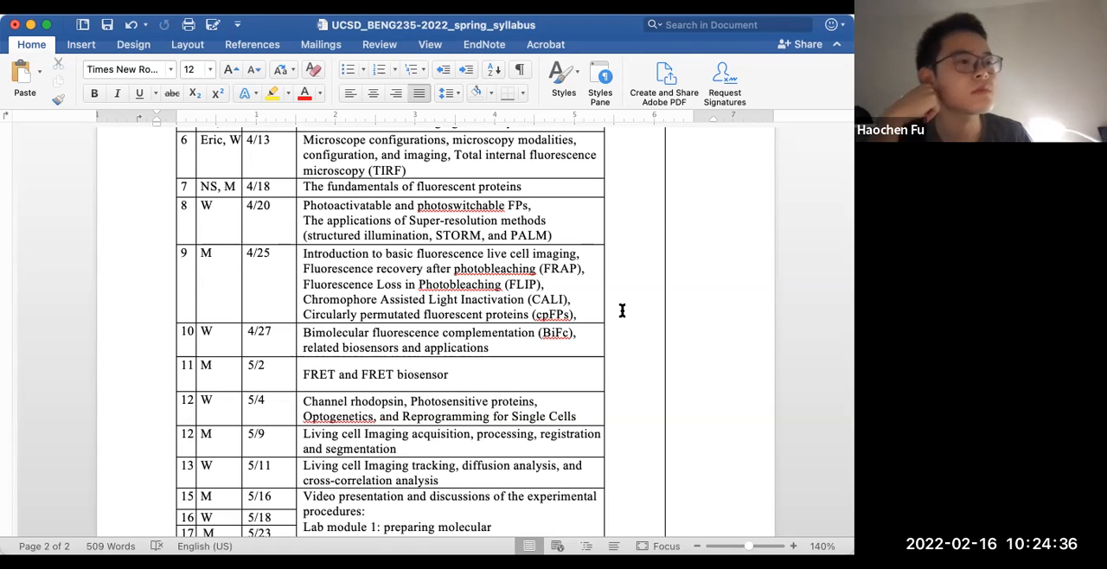
{"action": "scroll", "scroll_direction": "up", "scroll_amount": 3}
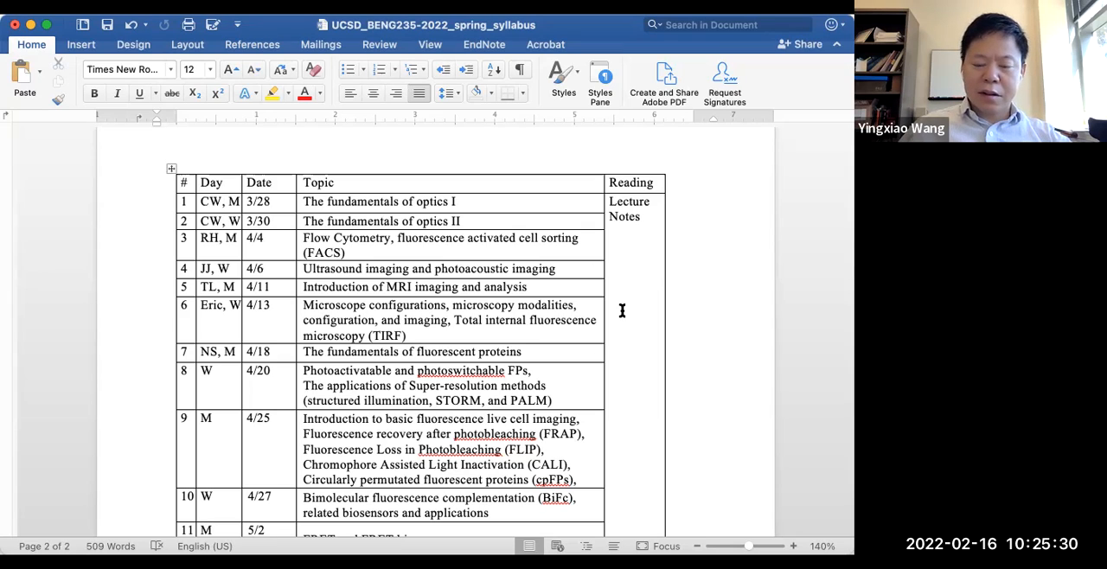
{"action": "scroll", "scroll_direction": "down", "scroll_amount": 3}
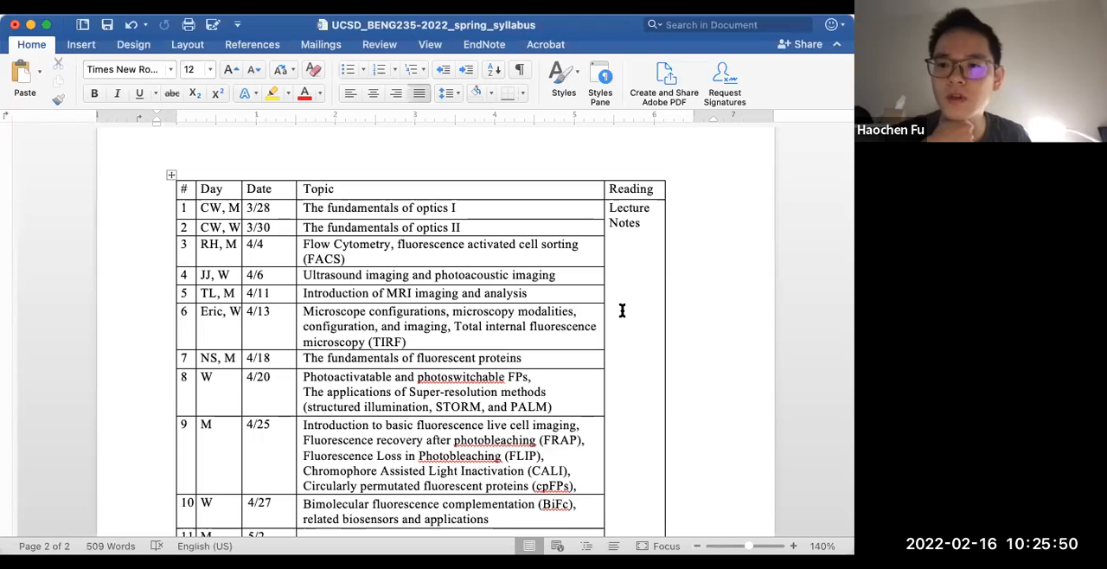
{"action": "scroll", "scroll_direction": "up", "scroll_amount": 3}
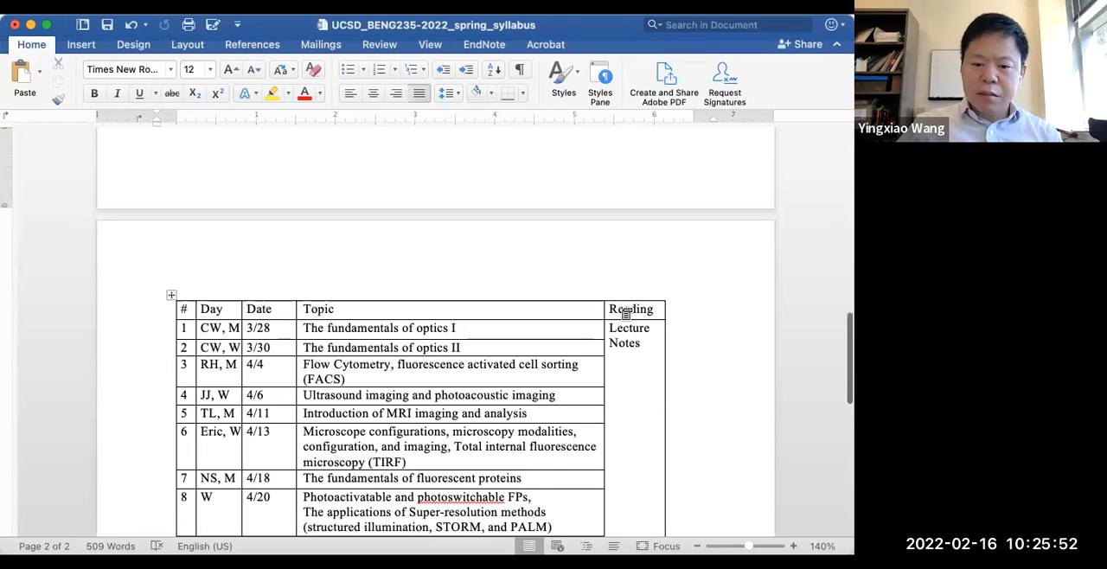
{"action": "scroll", "scroll_direction": "up", "scroll_amount": 3}
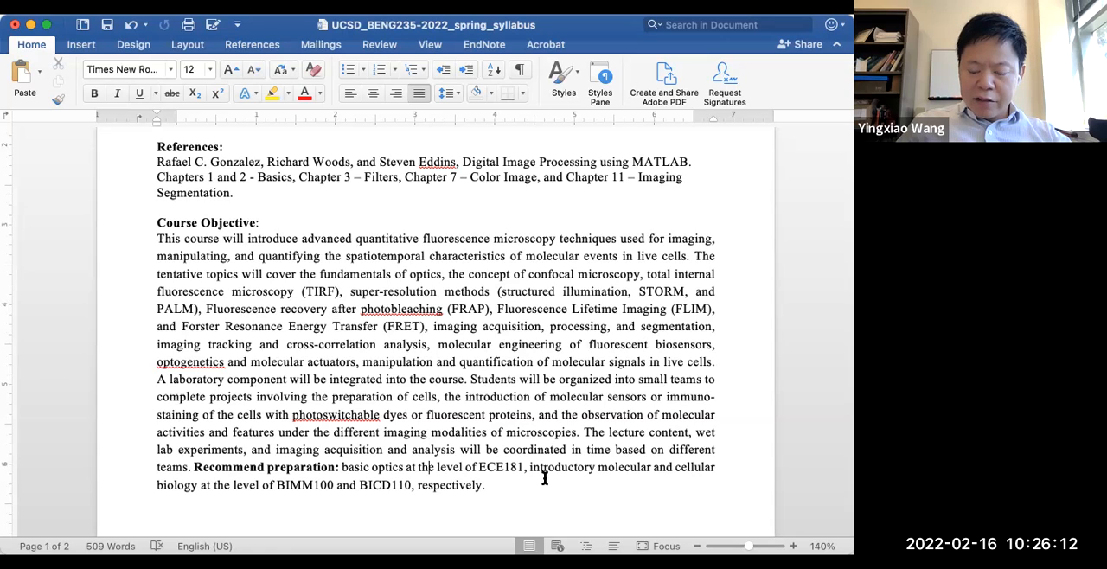
{"action": "mouse_move", "coordinate": [639, 478]}
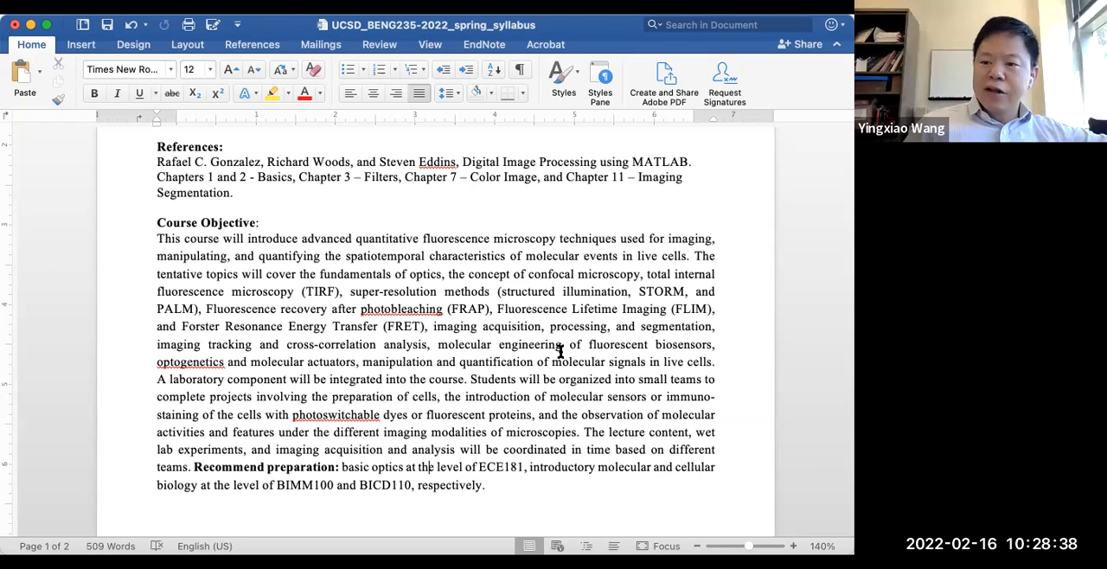
{"action": "mouse_move", "coordinate": [517, 291]}
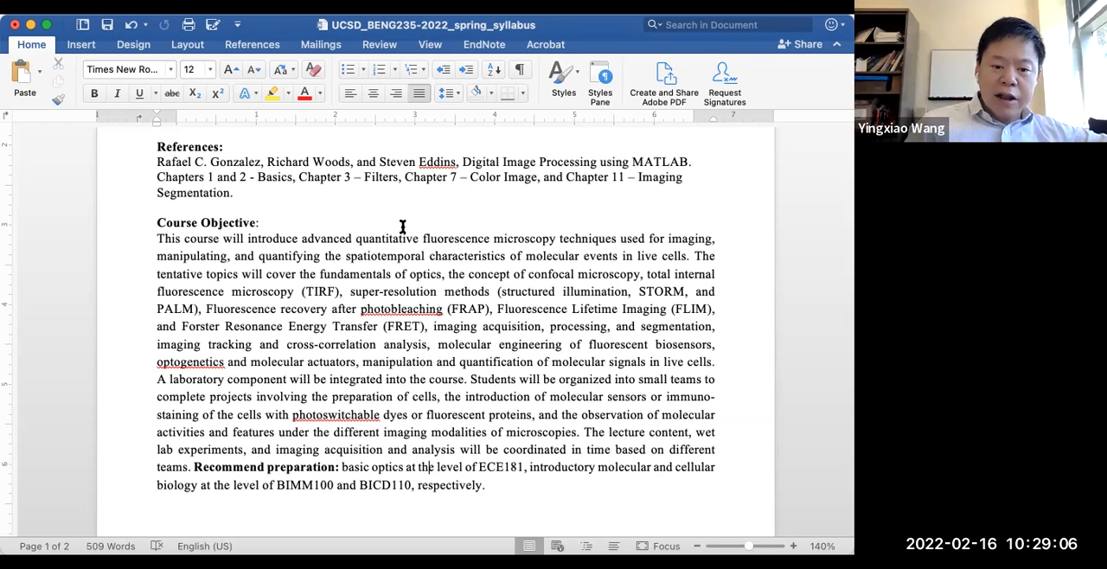
{"action": "scroll", "scroll_direction": "up", "scroll_amount": 3}
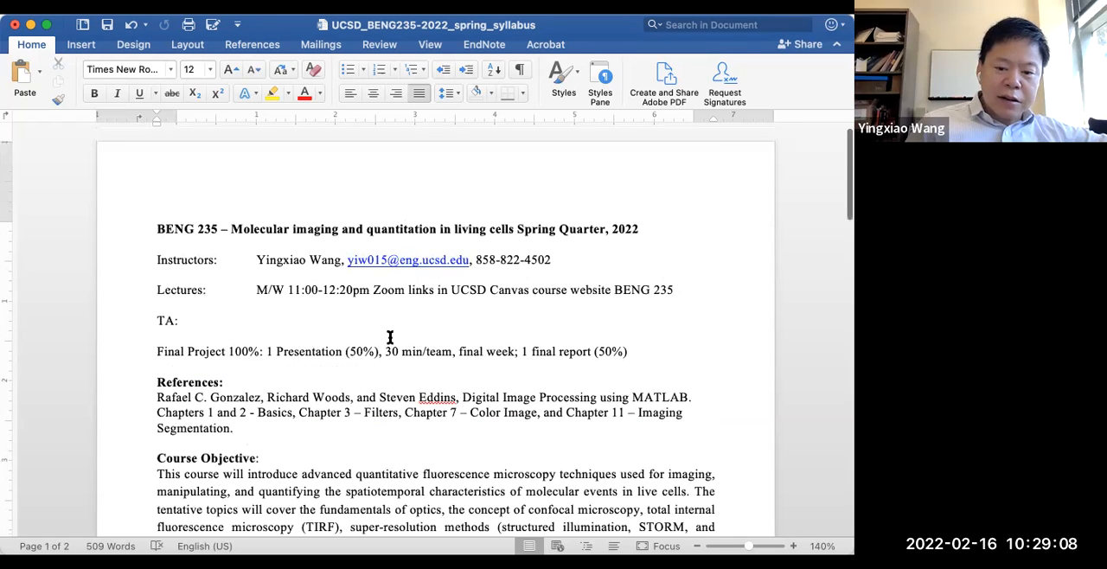
{"action": "scroll", "scroll_direction": "down", "scroll_amount": 3}
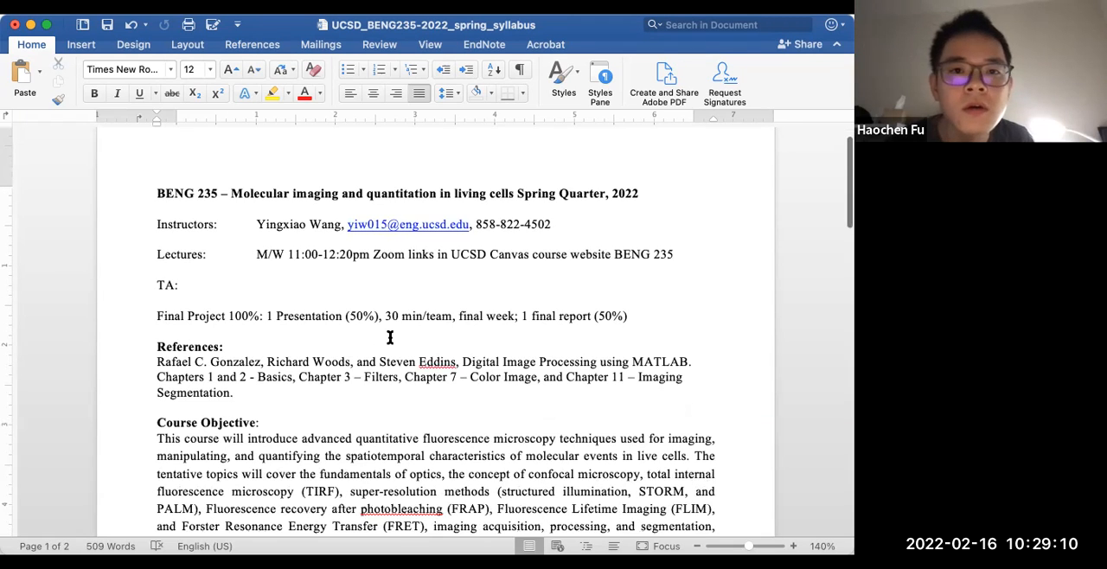
{"action": "scroll", "scroll_direction": "down", "scroll_amount": 3}
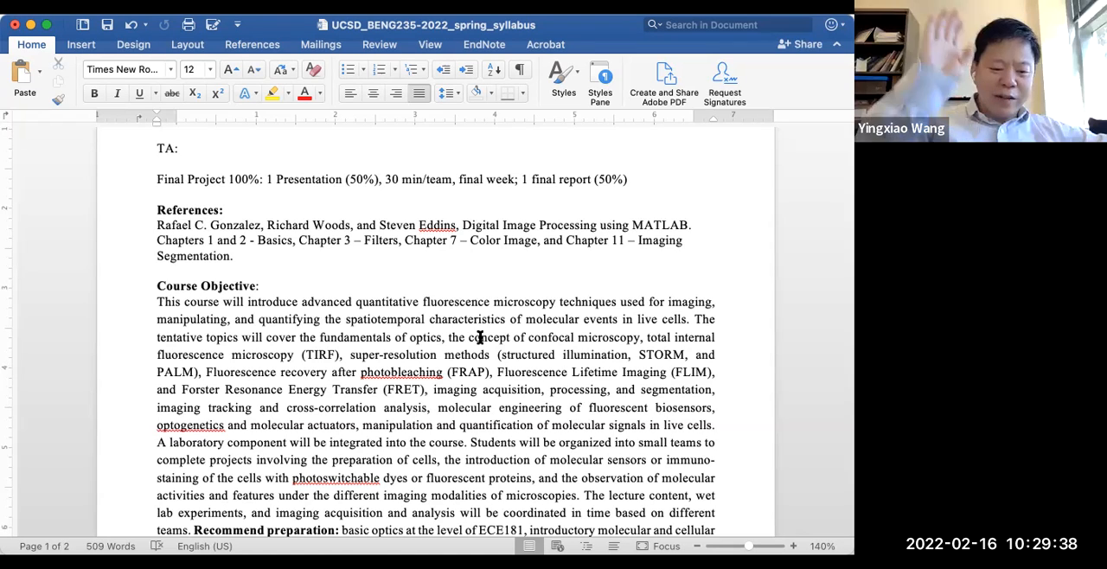
{"action": "mouse_move", "coordinate": [588, 340]}
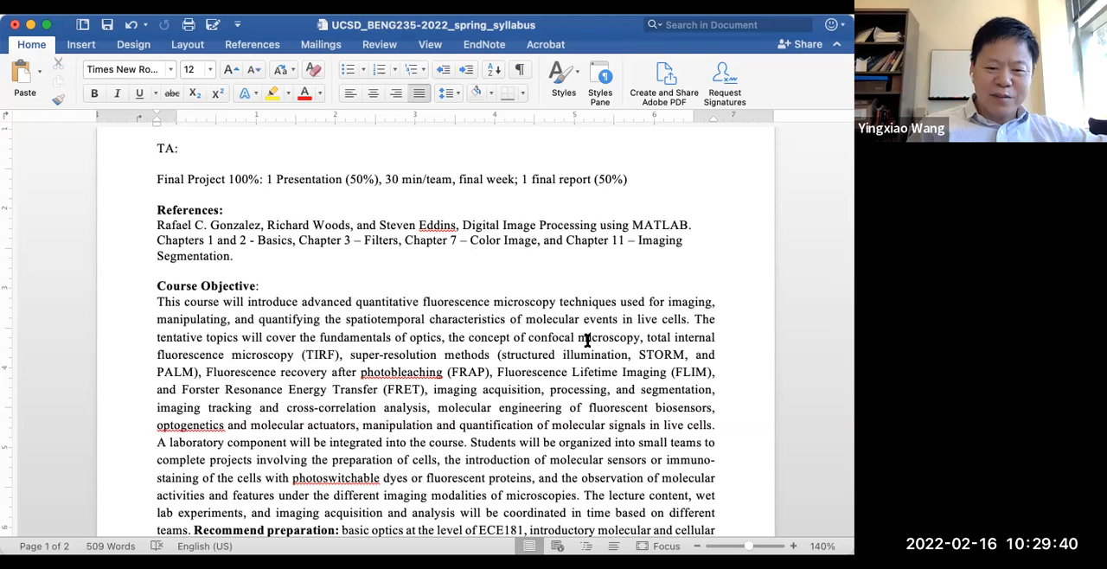